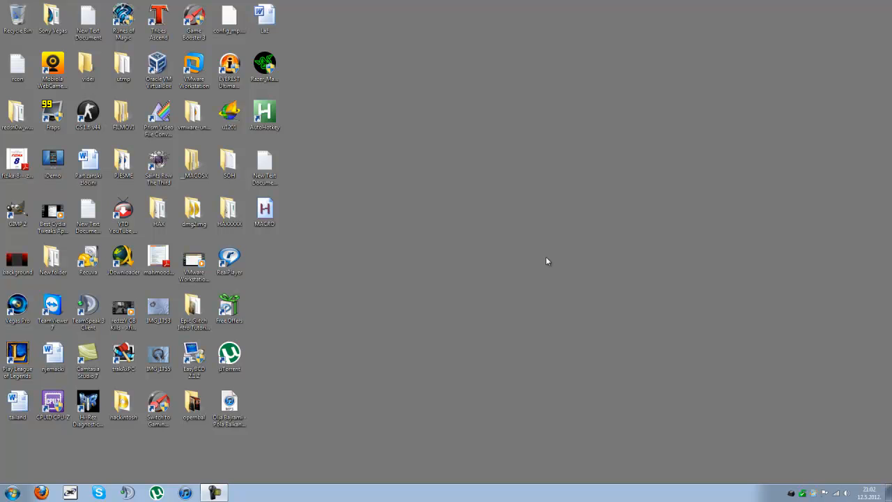
pyautogui.moveTo(544, 255)
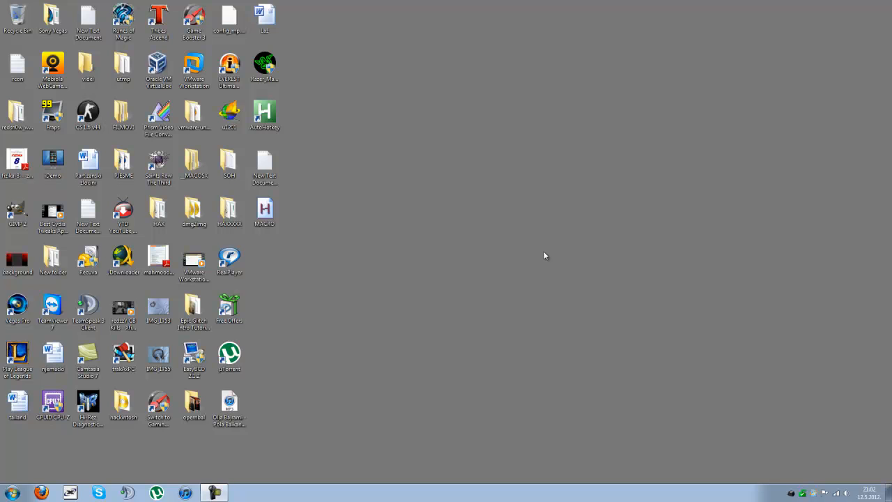
# - Open Control Panel from the Start menu, showing all items as large icons
pyautogui.click(18, 259)
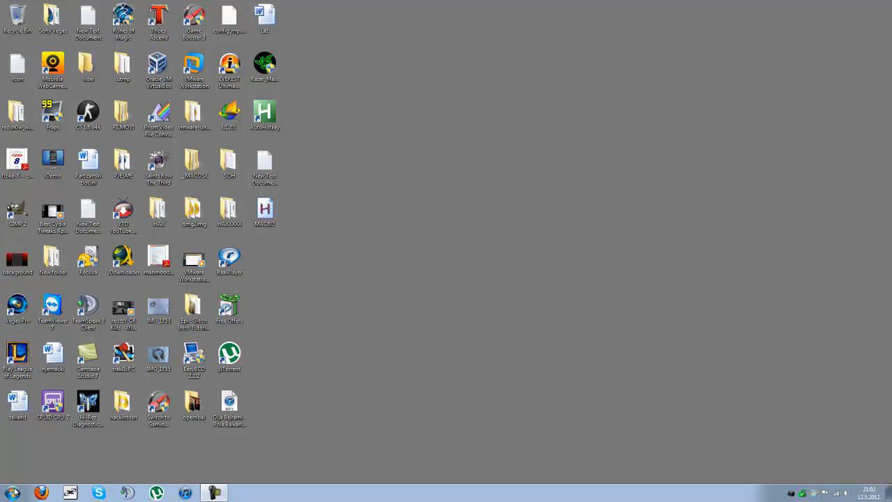
pyautogui.moveTo(760, 240)
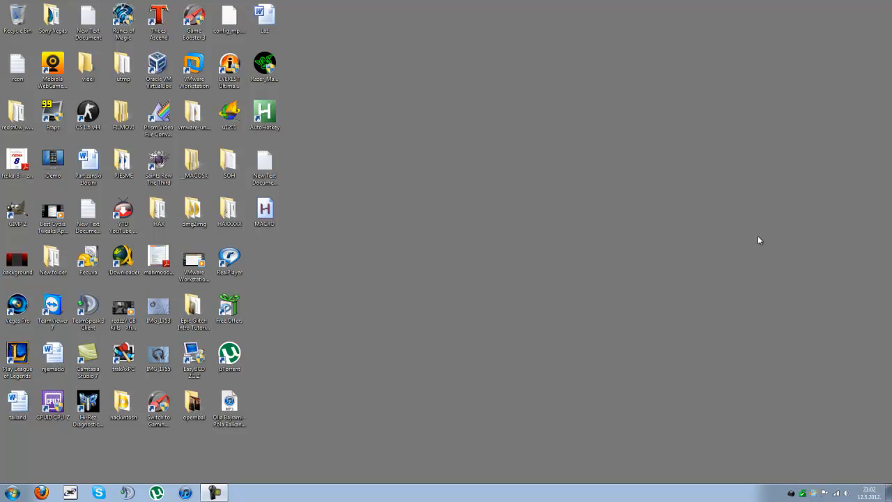
pyautogui.moveTo(542, 267)
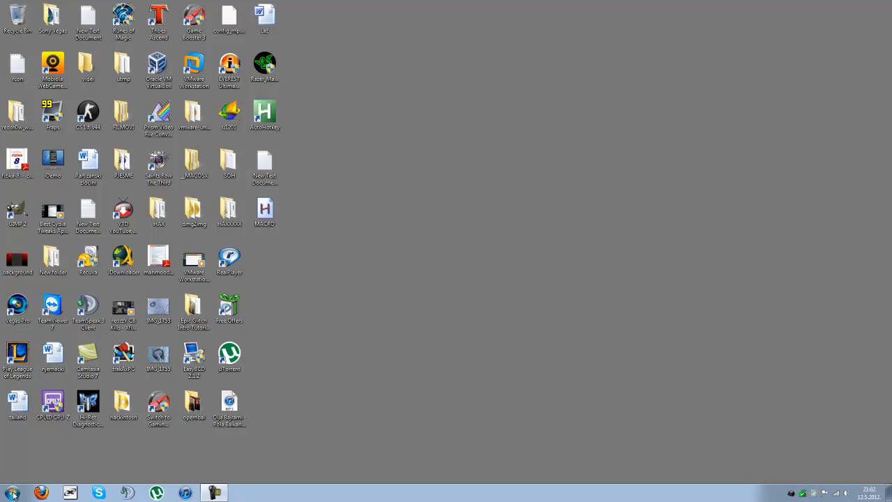
pyautogui.click(12, 493)
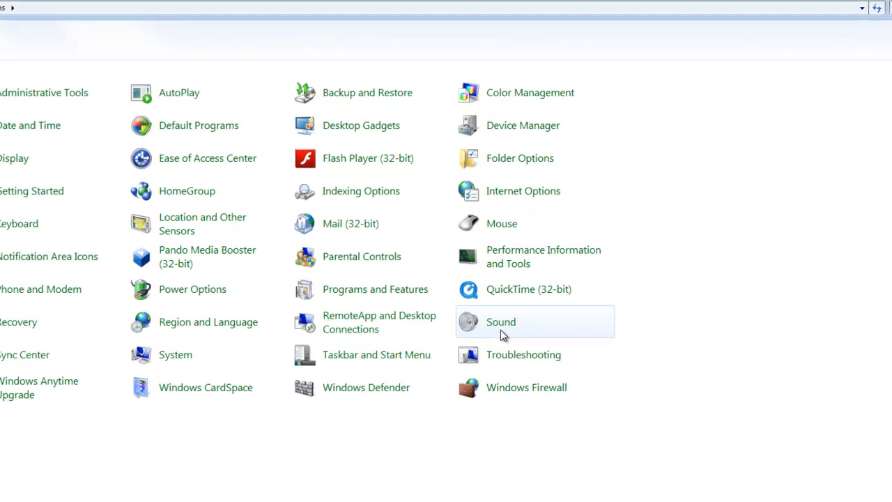
# - Open Sound, go to the Recording devices list, and select the unplugged Realtek microphone
pyautogui.doubleClick(501, 321)
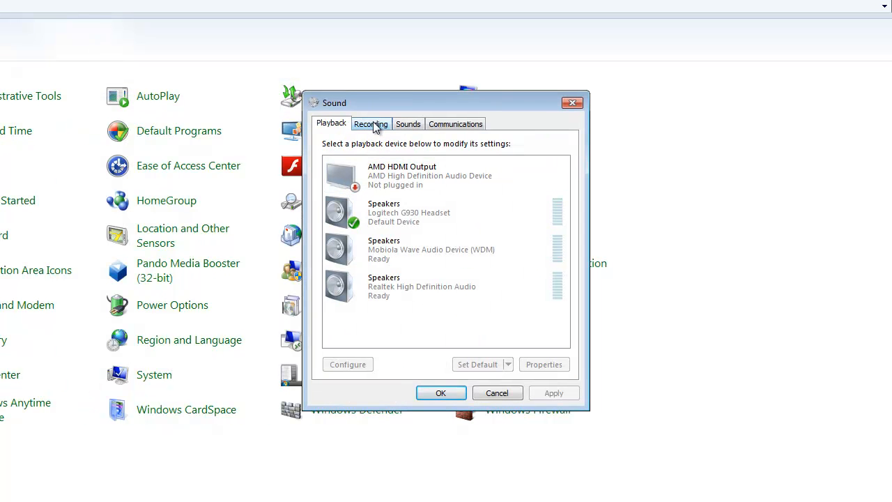
pyautogui.click(371, 123)
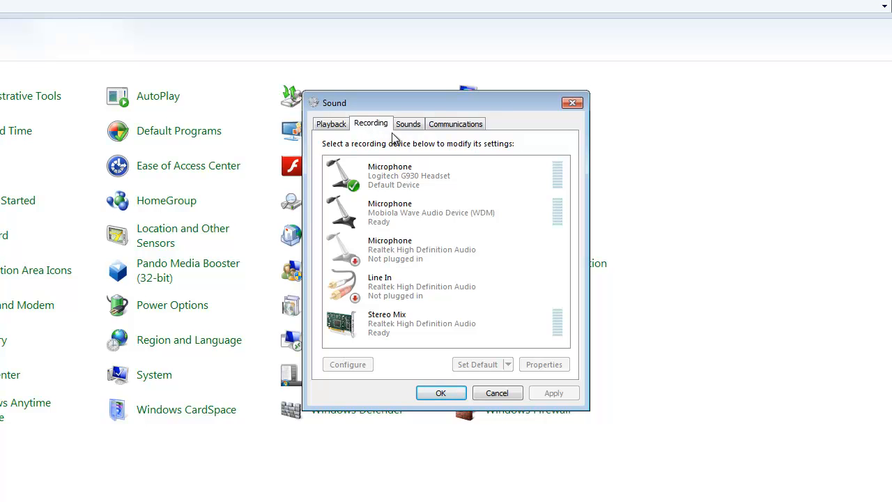
pyautogui.click(446, 249)
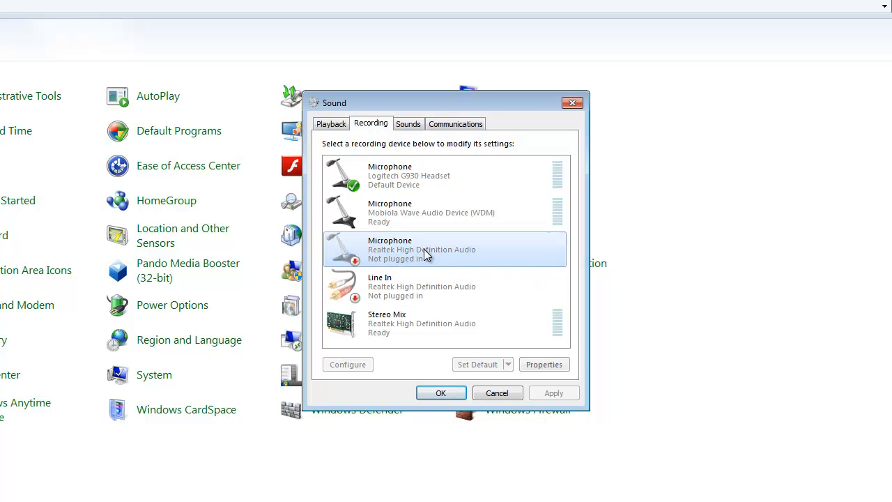
# - Re-enable Stereo Mix from its context menu and close Sound with OK
pyautogui.rightClick(425, 249)
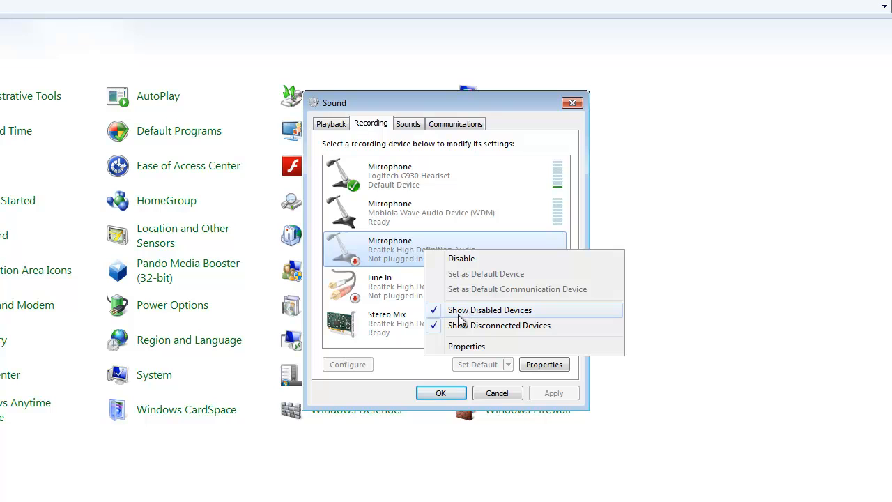
pyautogui.moveTo(490, 314)
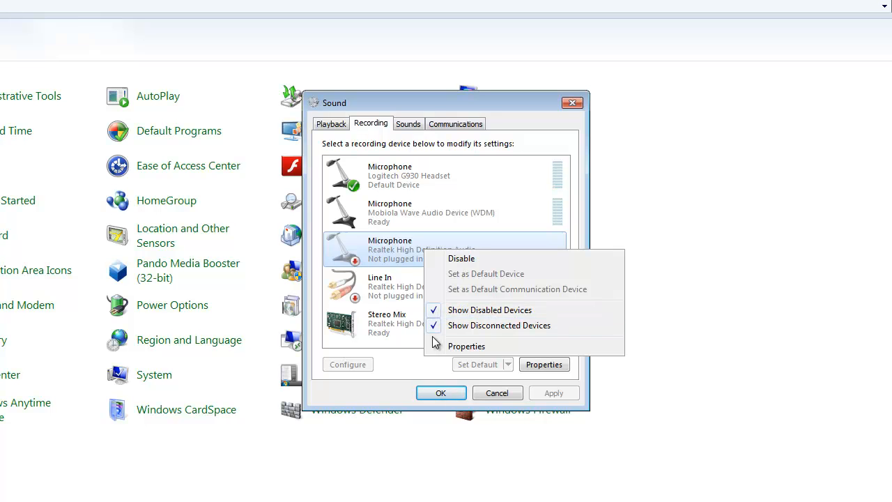
pyautogui.moveTo(442, 359)
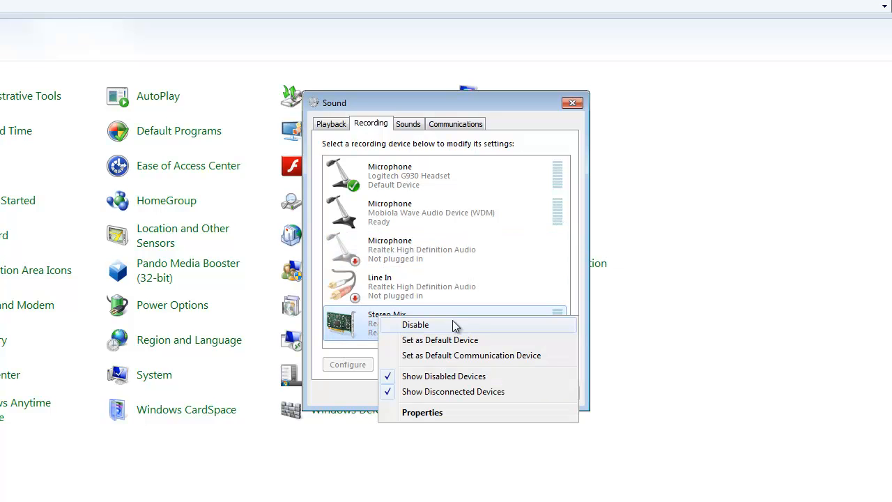
pyautogui.click(415, 323)
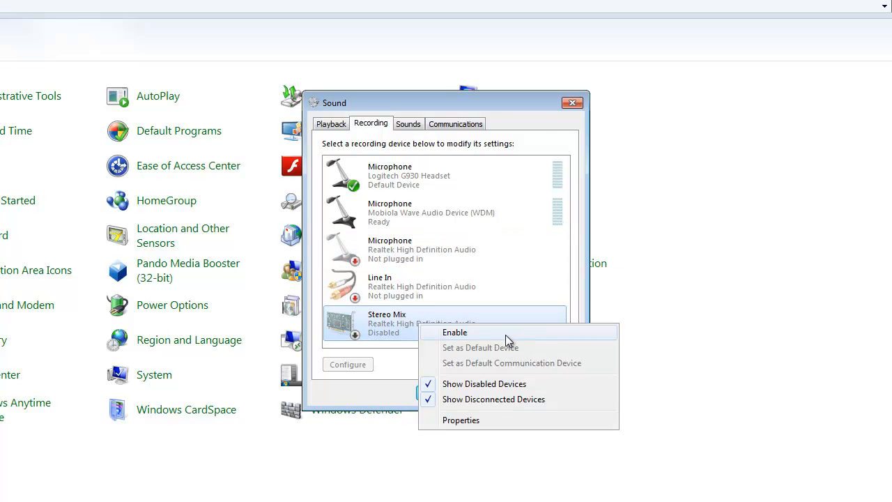
pyautogui.moveTo(516, 342)
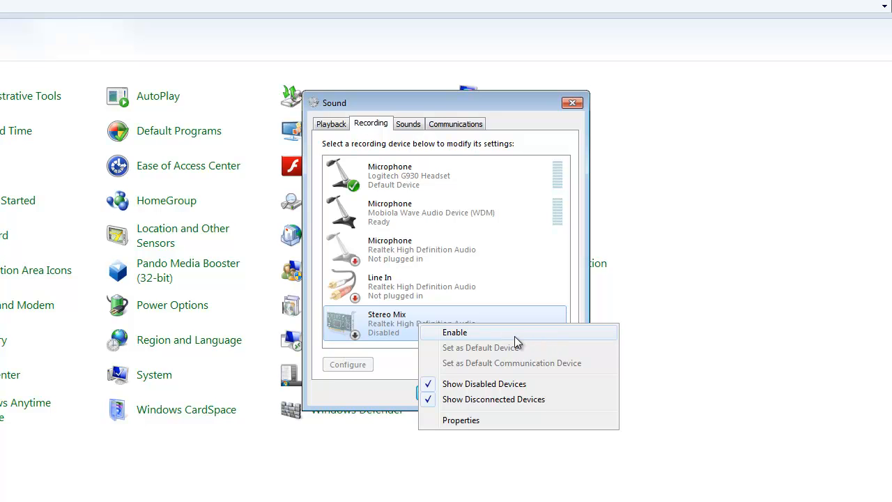
pyautogui.click(454, 332)
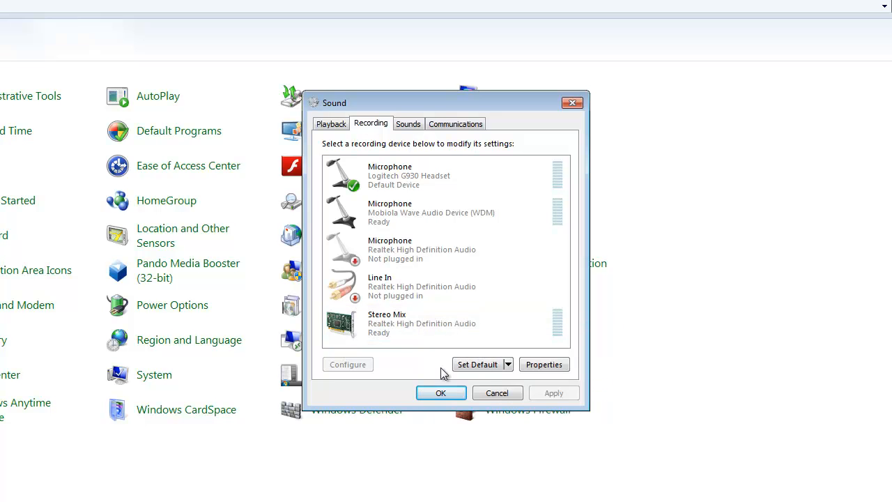
pyautogui.click(440, 392)
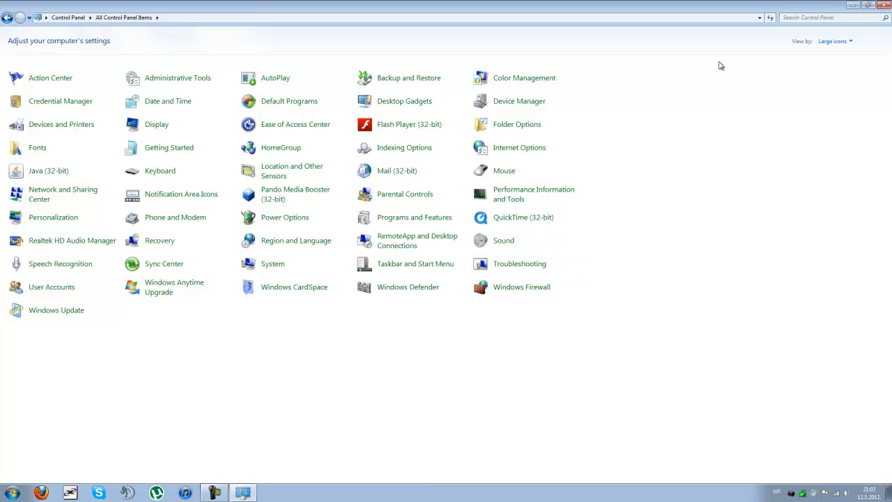